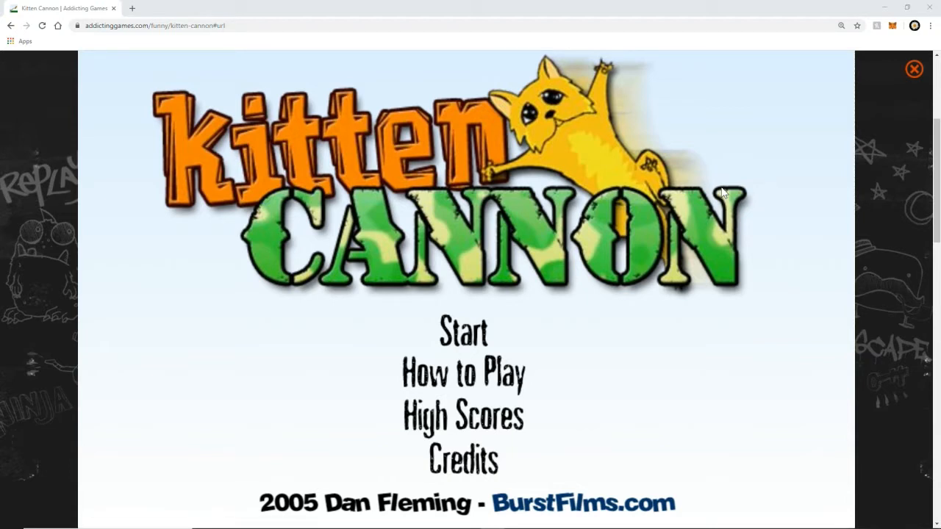
mouse_move(463, 333)
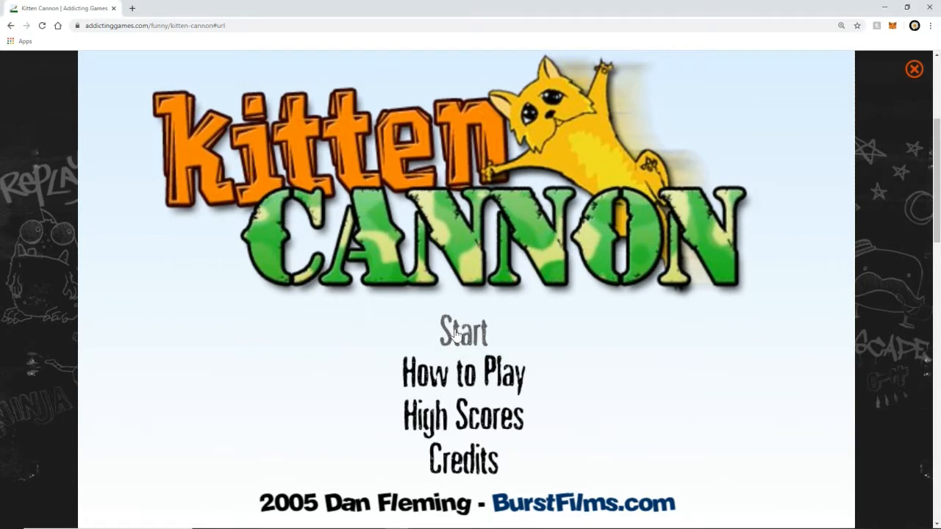
Start a new Kitten Cannon game from the title menu.
click(463, 332)
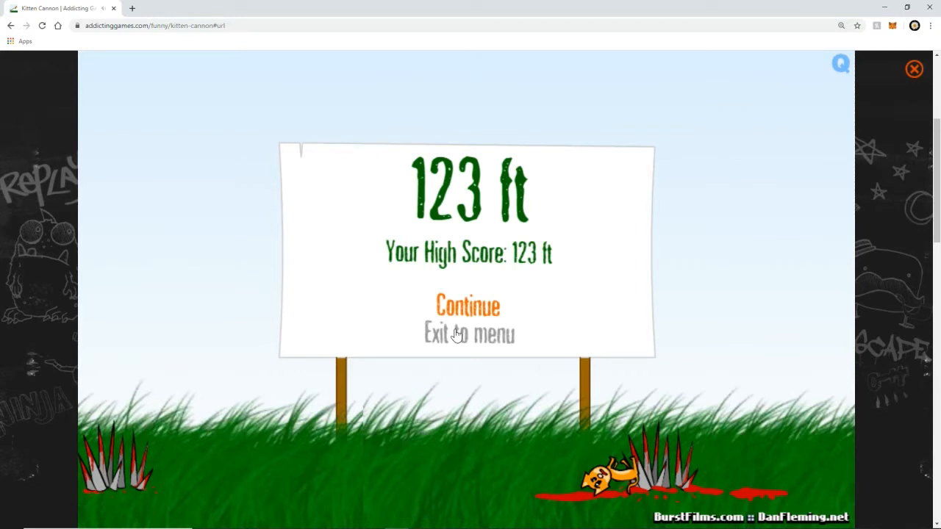
mouse_move(468, 306)
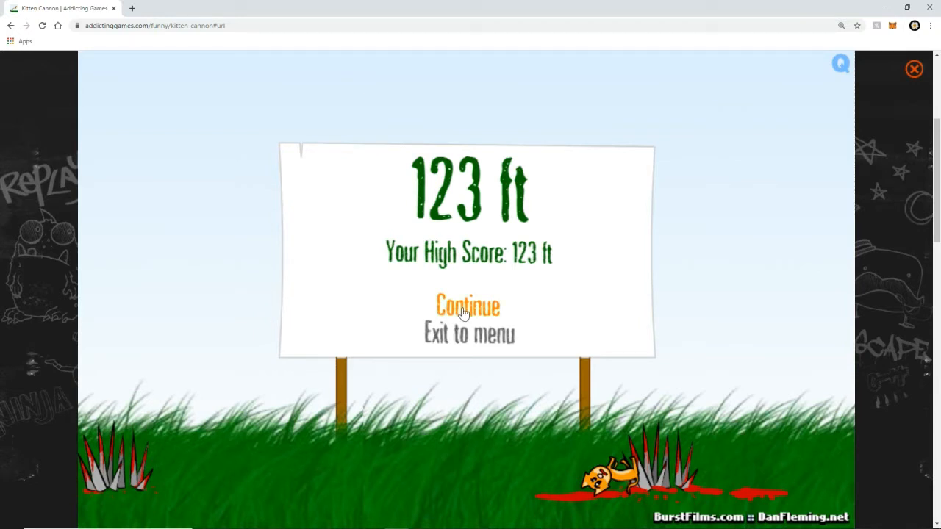
Continue through four more launches: 312, 259, 182 and 83 ft.
click(468, 306)
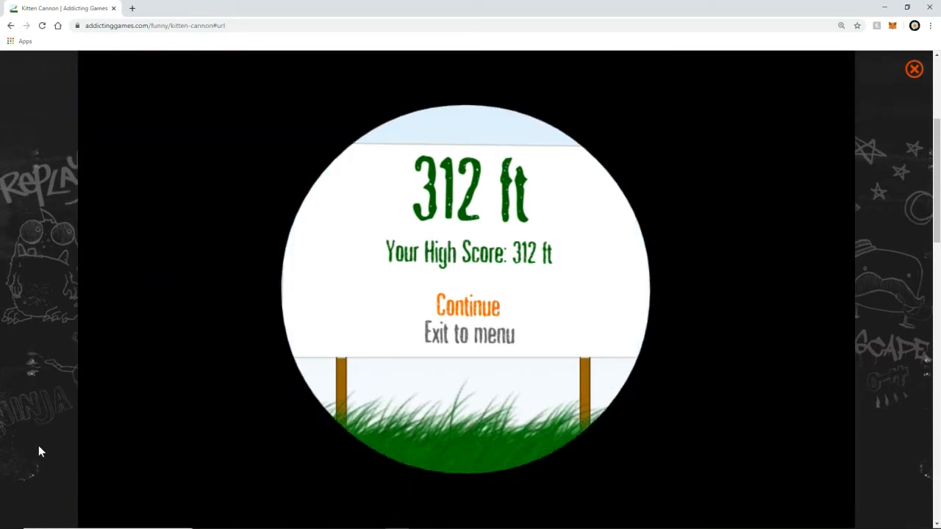
click(467, 305)
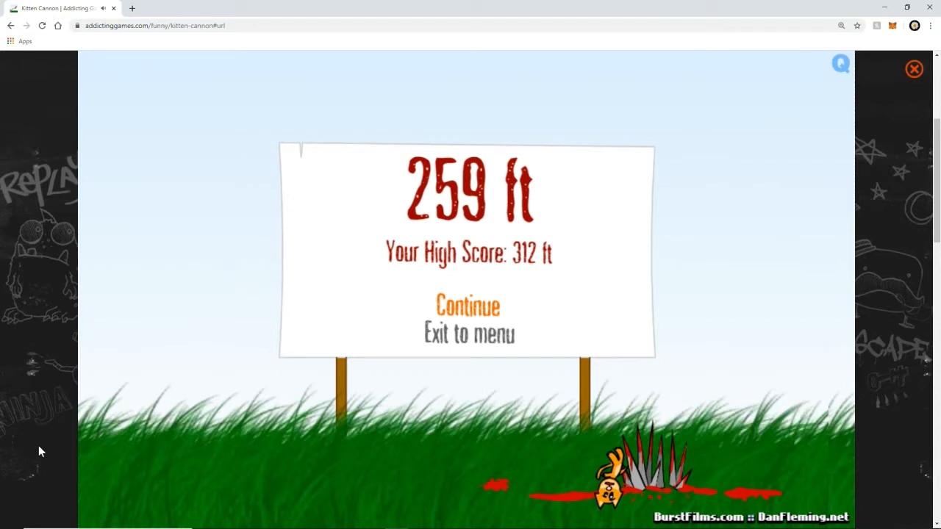
click(468, 305)
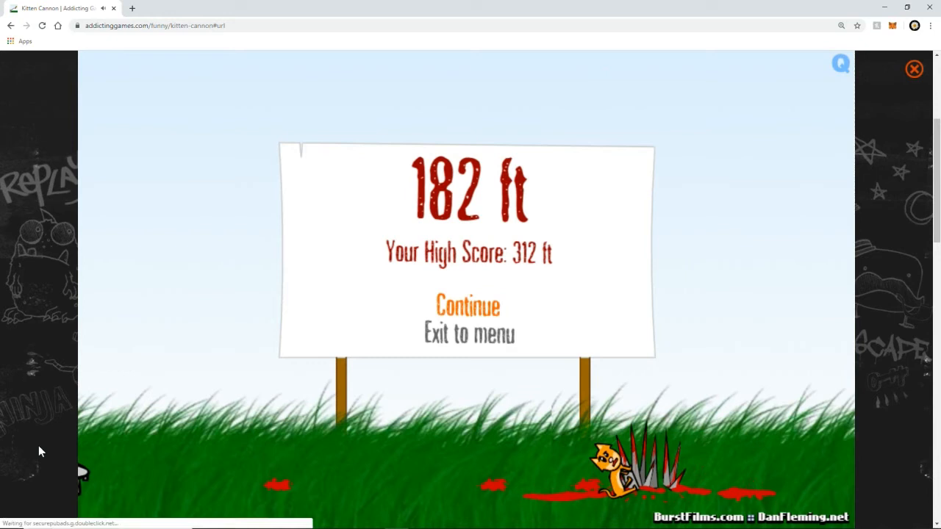
click(468, 306)
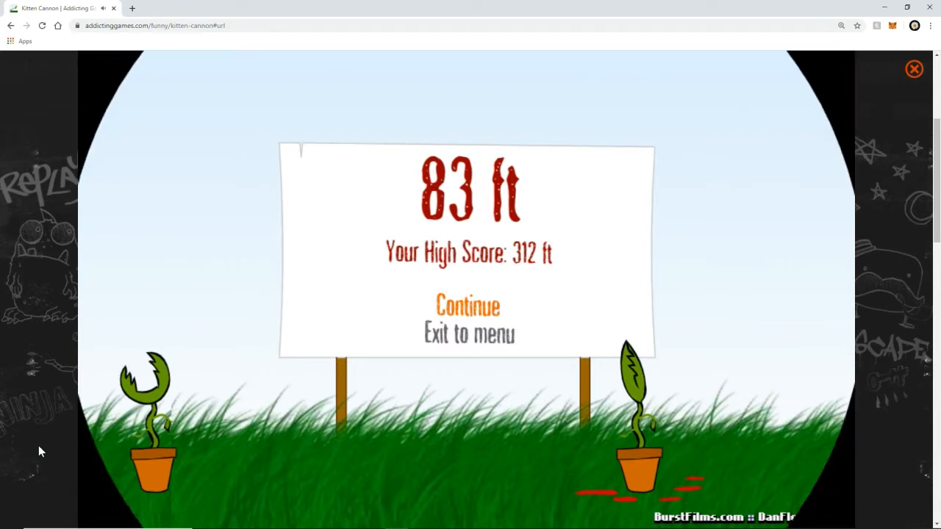
Replay through shots of 192, 304 and 229 ft, then reach 653 ft.
click(467, 306)
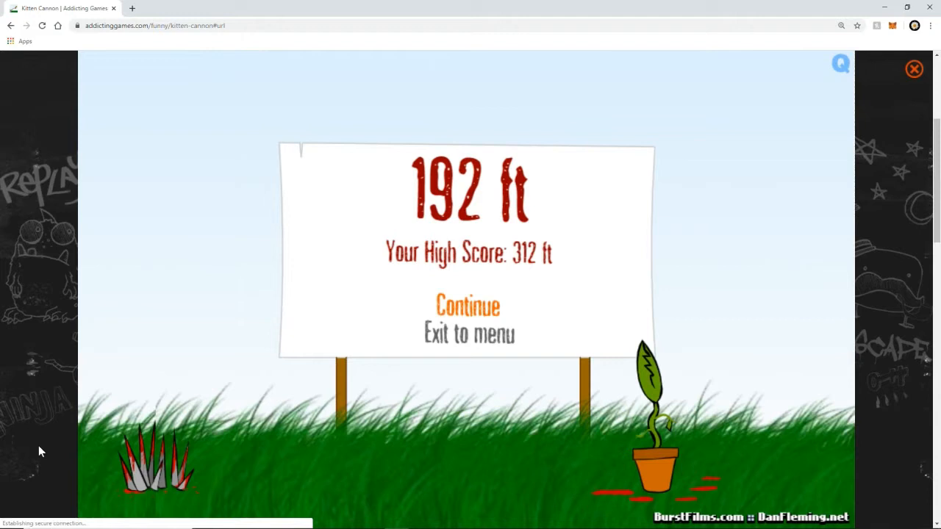
click(467, 306)
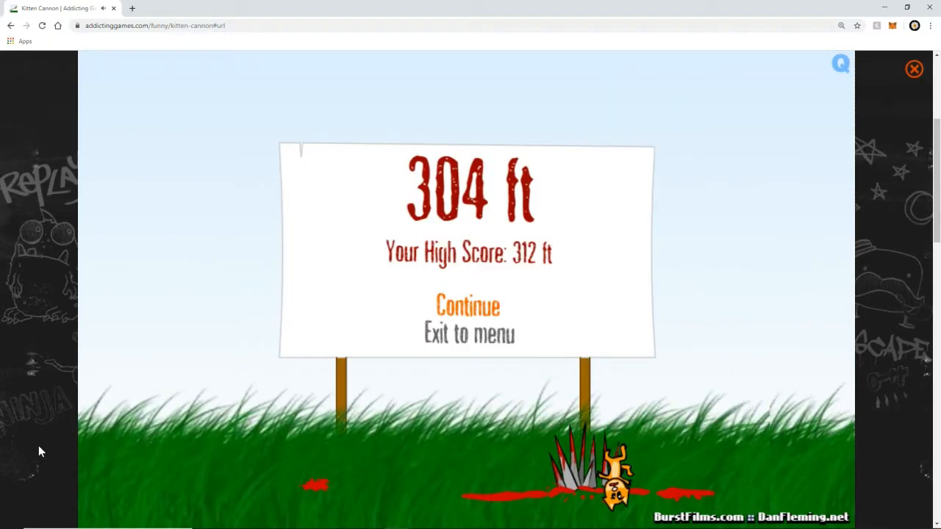
click(467, 305)
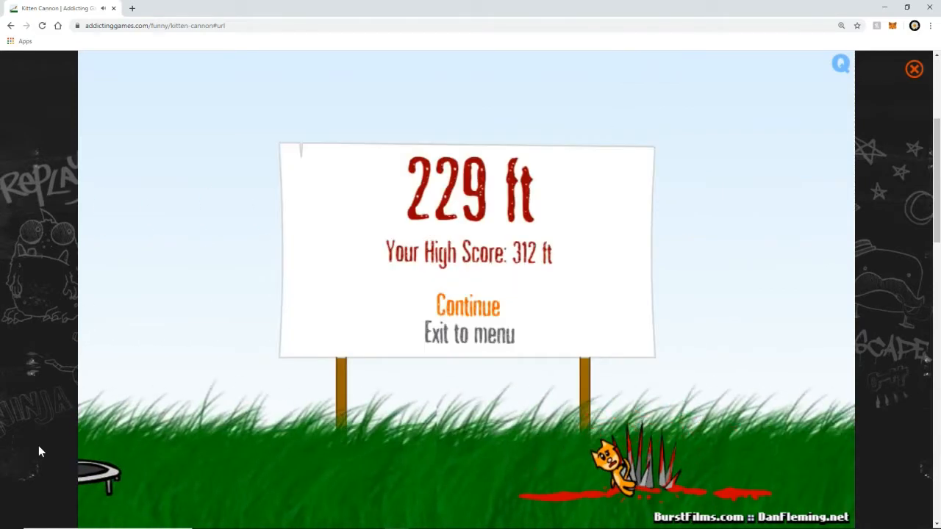
click(467, 305)
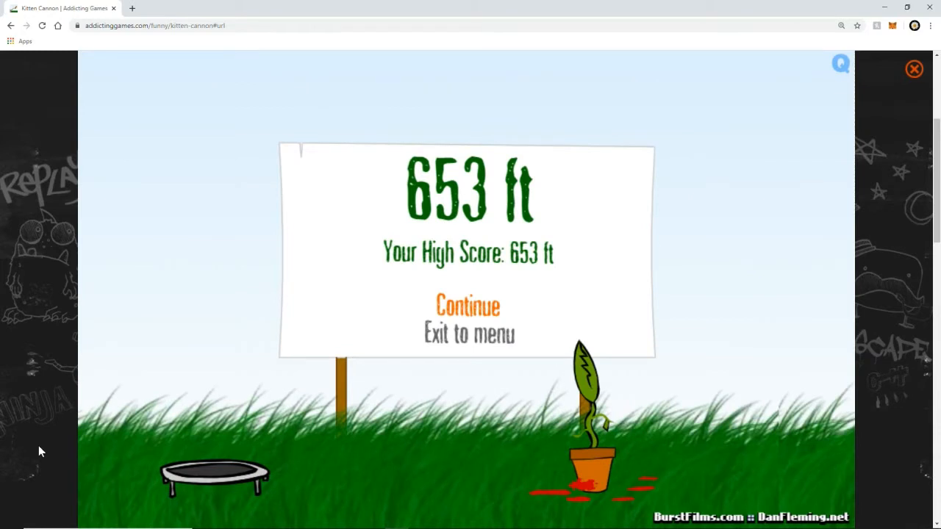
Continue launching: a 759 ft high score, then 593 and 114 ft.
click(468, 305)
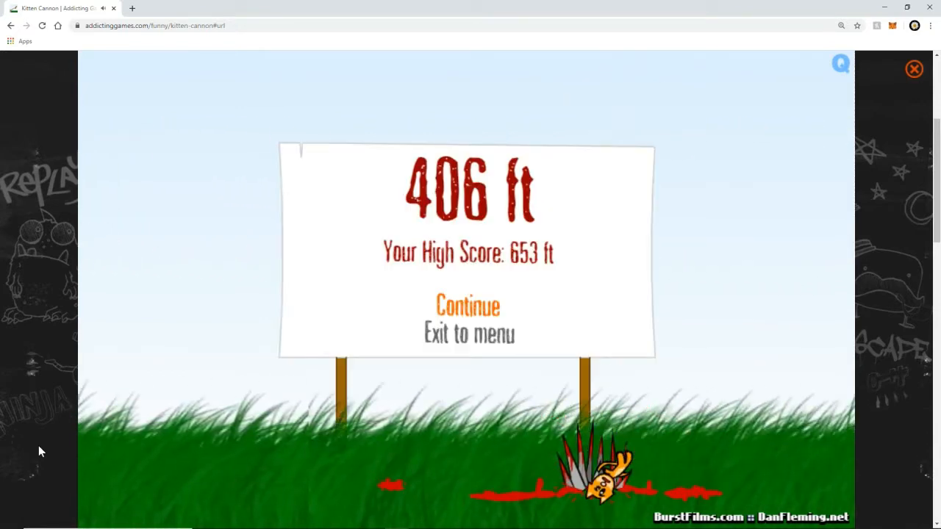
click(467, 306)
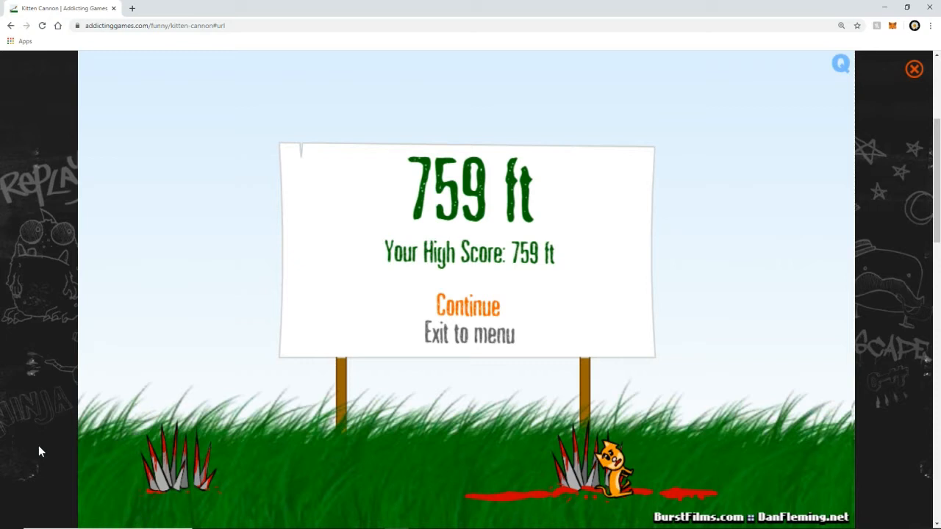
click(467, 305)
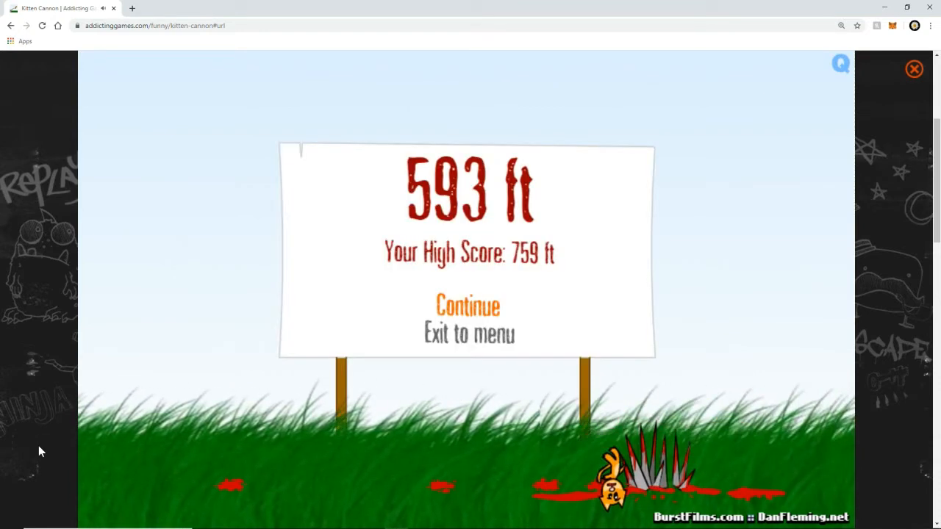
click(467, 306)
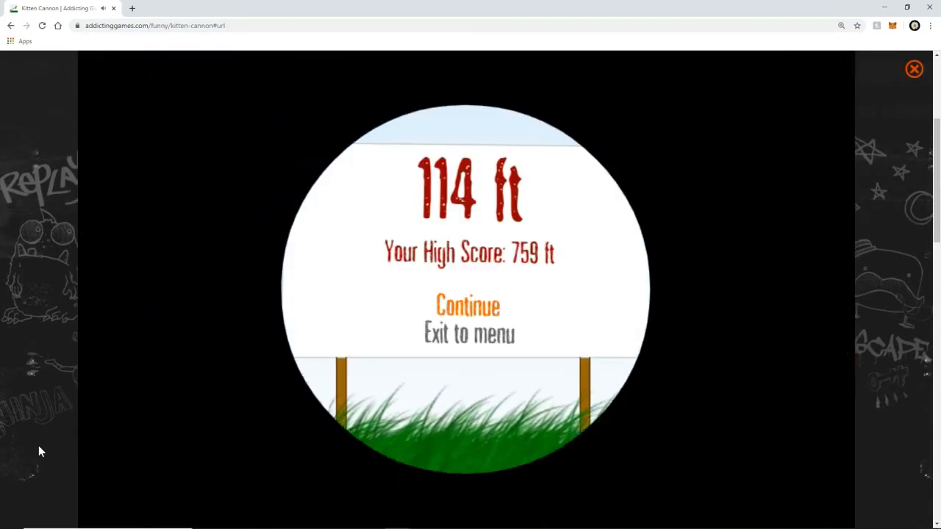
Replay through shots of 102, 113, 18 and 736 ft.
click(468, 306)
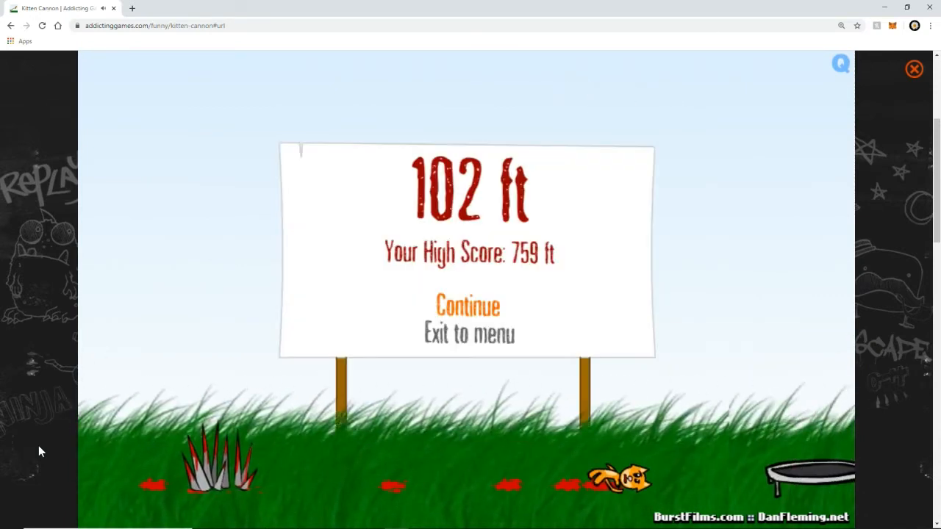
click(467, 306)
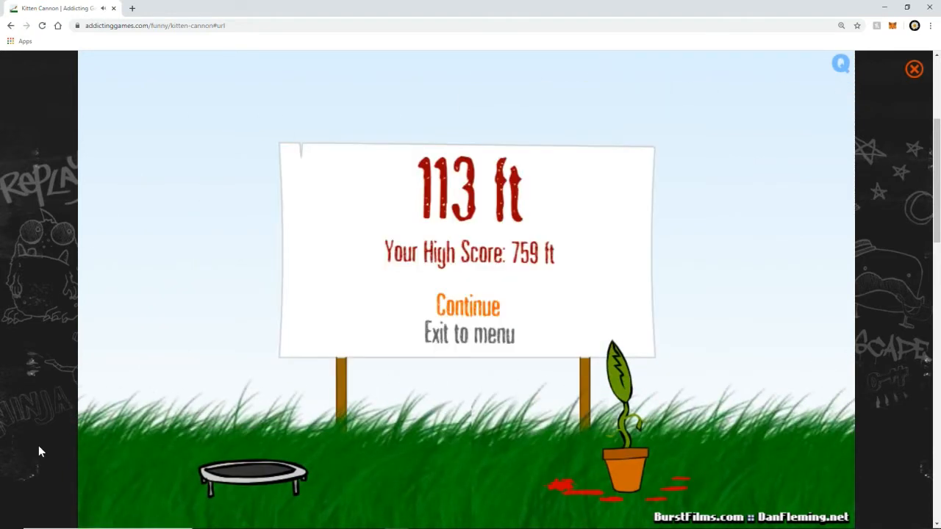
click(468, 306)
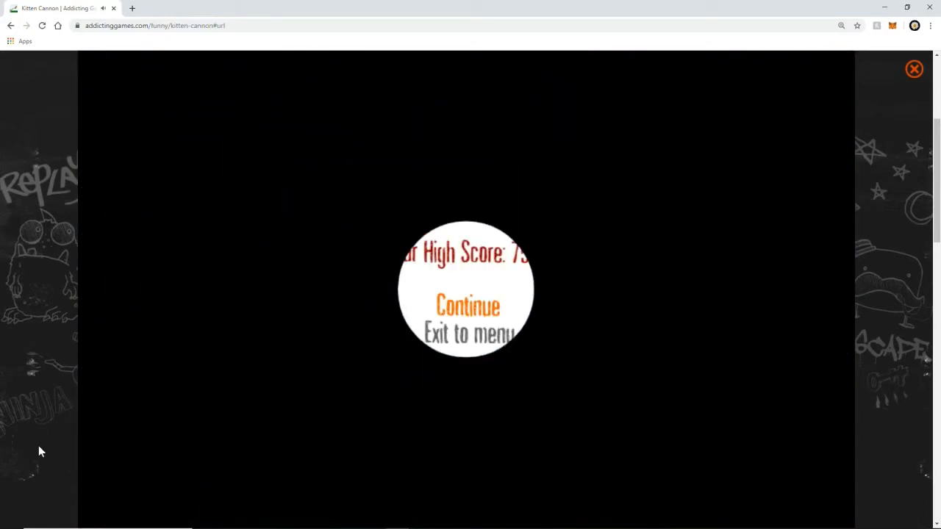
click(467, 306)
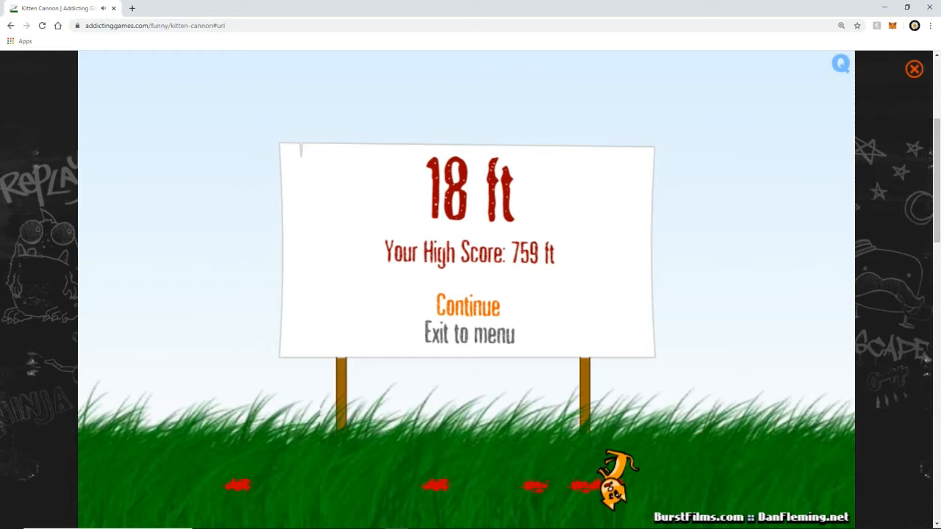
click(467, 306)
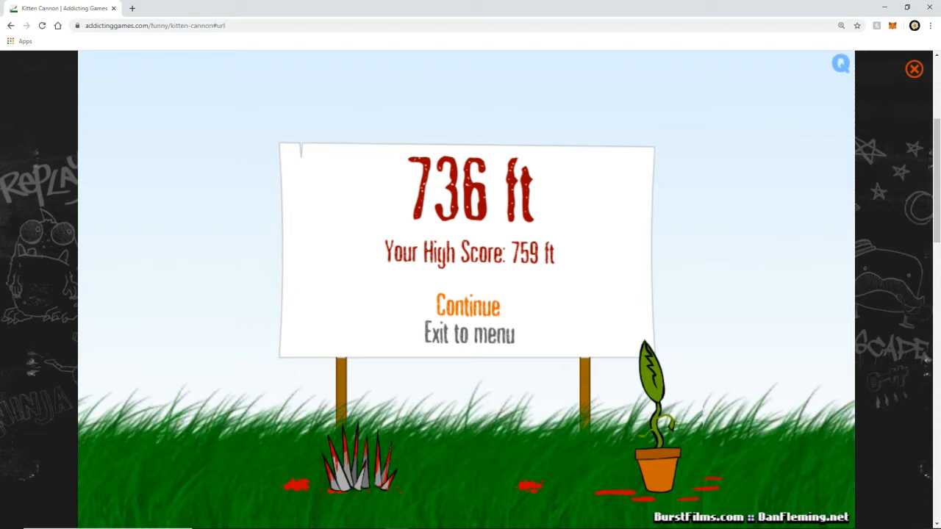
Continue past shots of 393, 269 and 425 ft to an 852 ft launch.
click(468, 305)
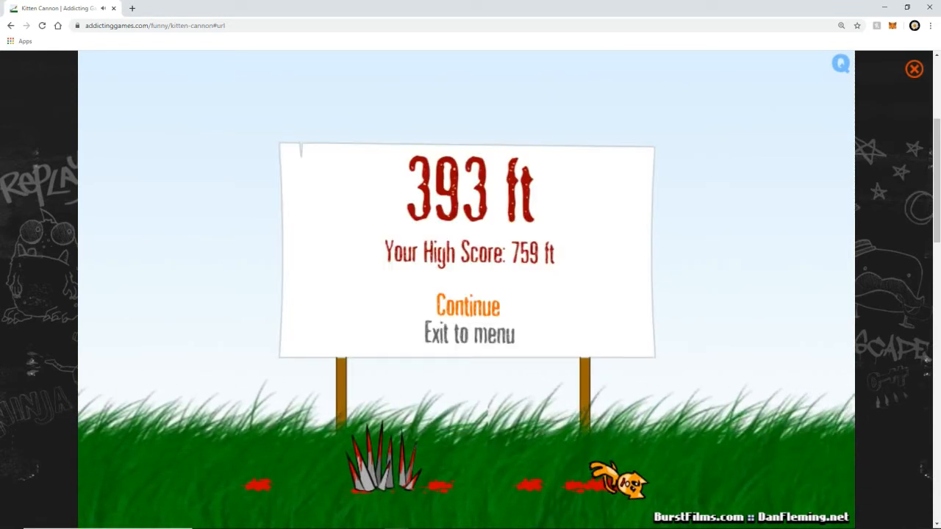
click(467, 305)
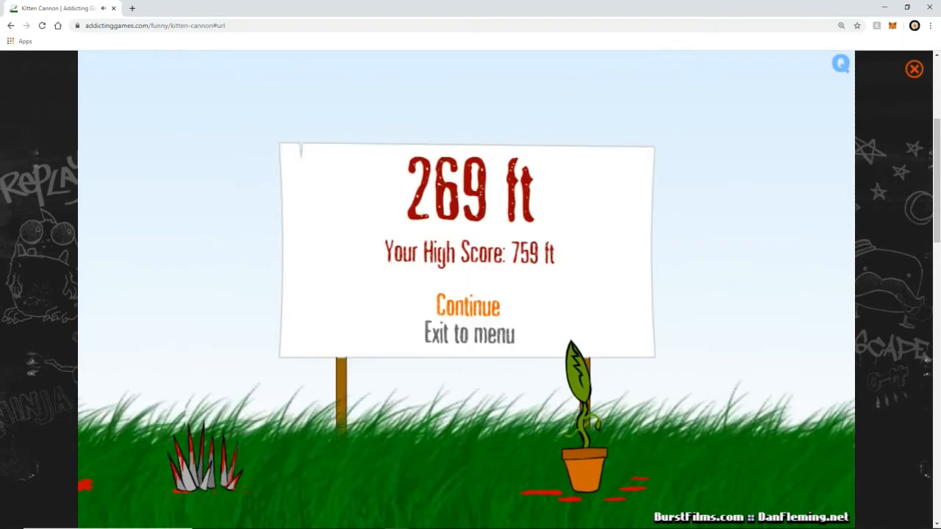
click(468, 305)
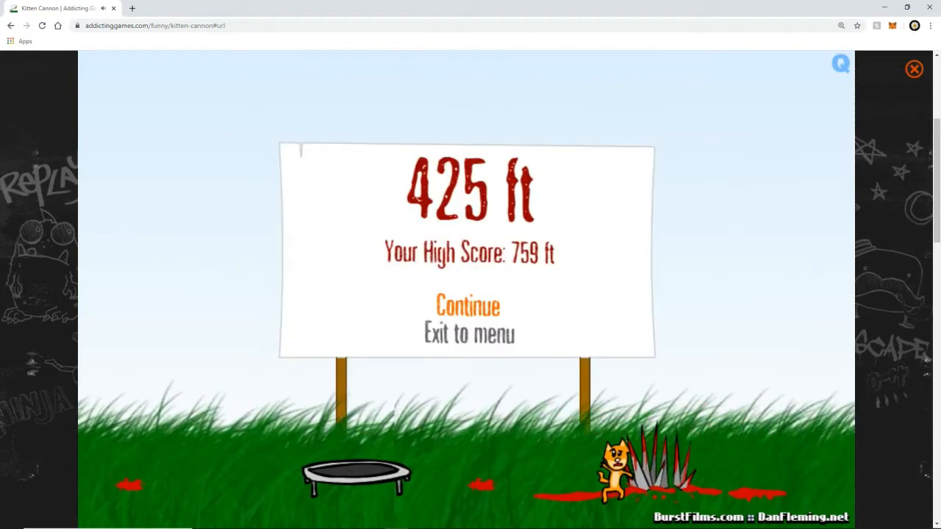
click(468, 306)
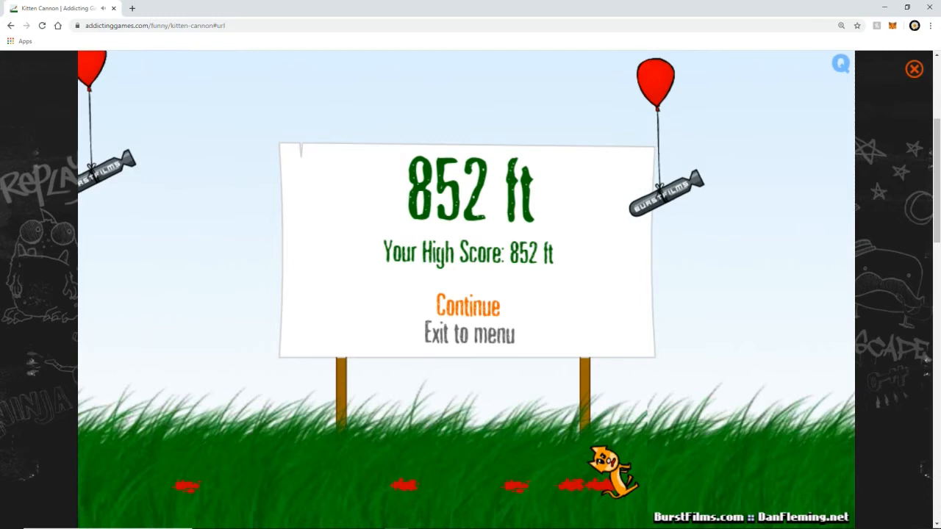
Replay through shots of 224, 52, 54 and 275 ft.
click(467, 305)
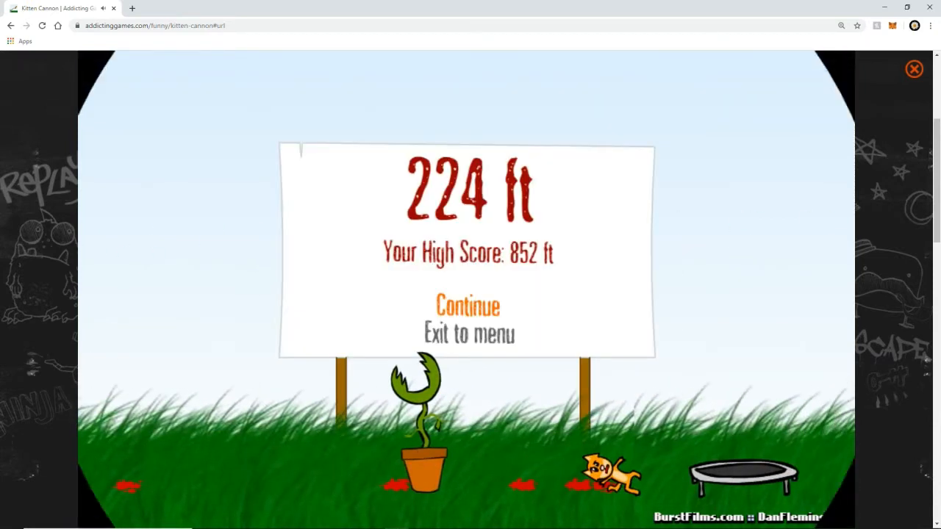
click(468, 305)
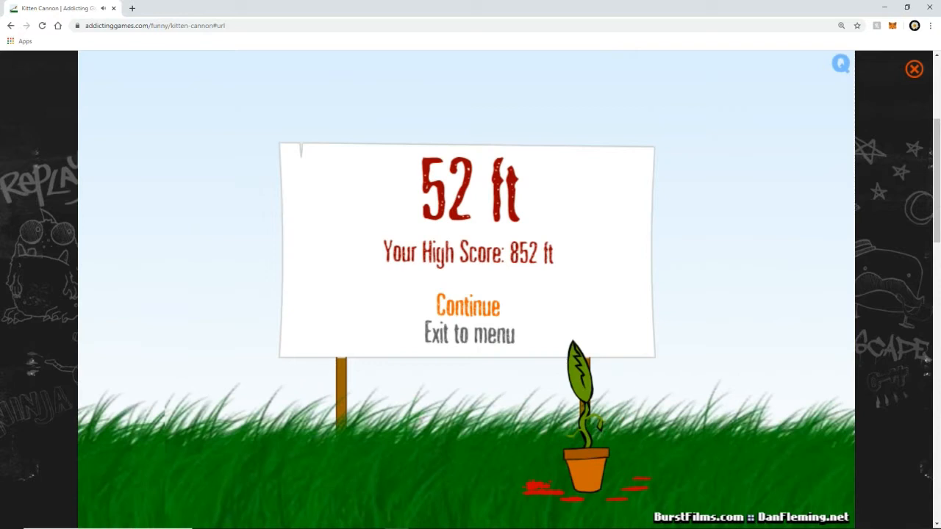
click(467, 306)
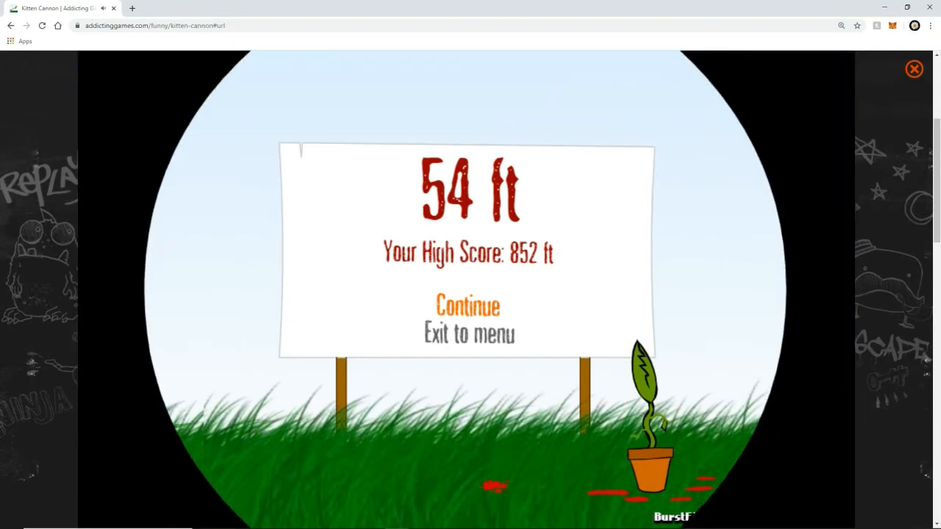
click(467, 306)
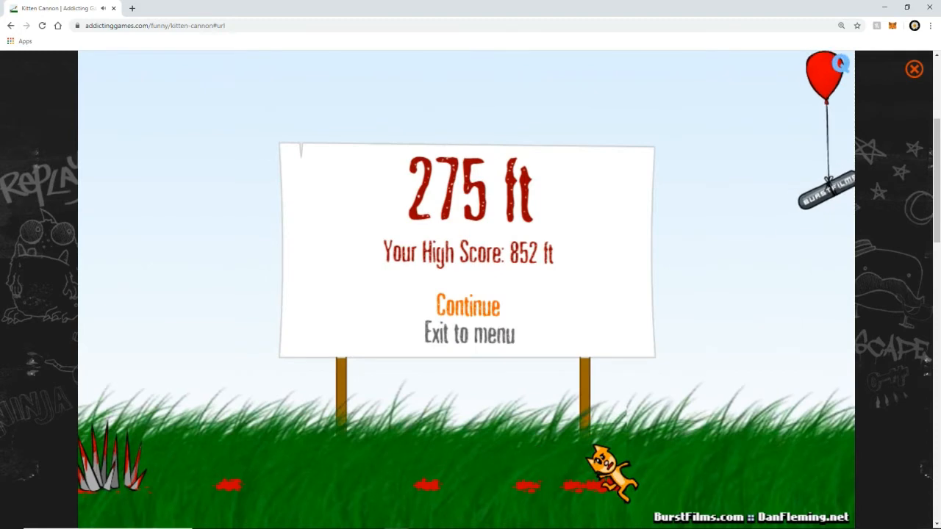
Launch a kitten 1,238 ft for a new high score, then continue.
click(468, 306)
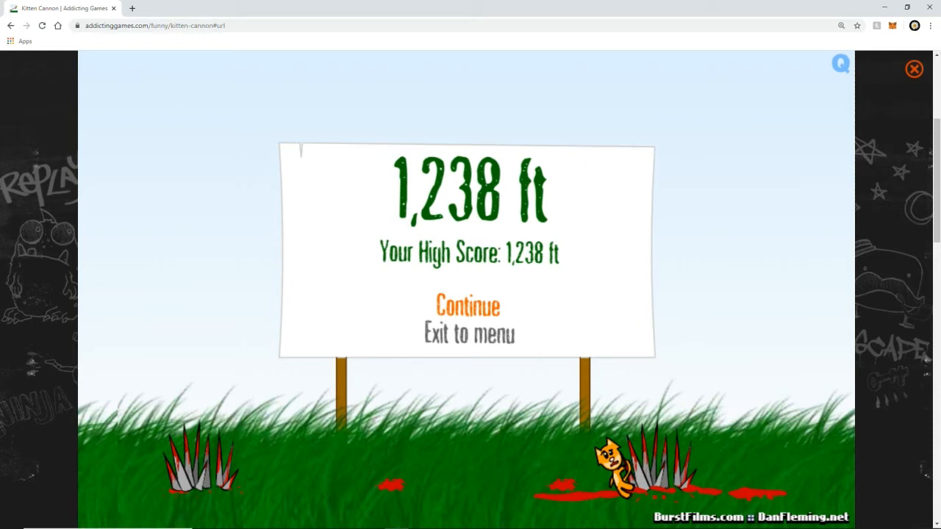
click(468, 305)
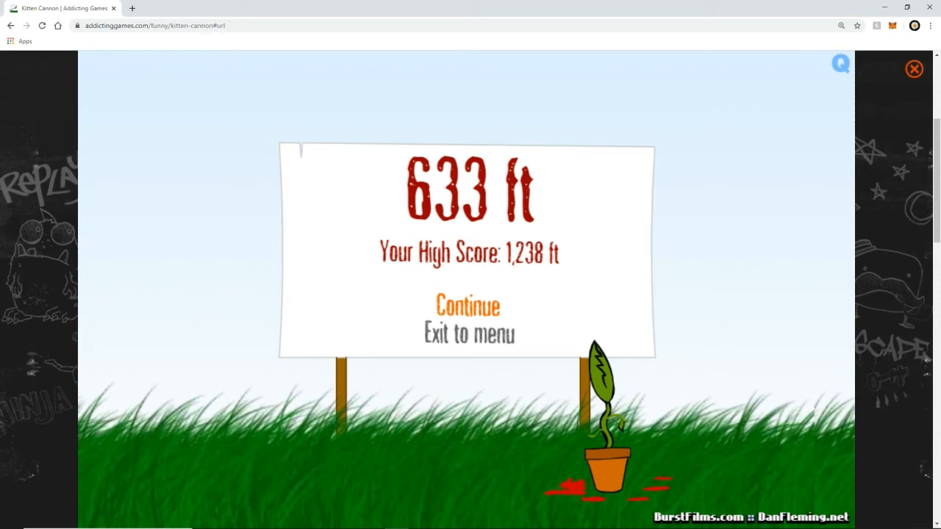
Continue past the 633 ft result to fire again.
click(468, 306)
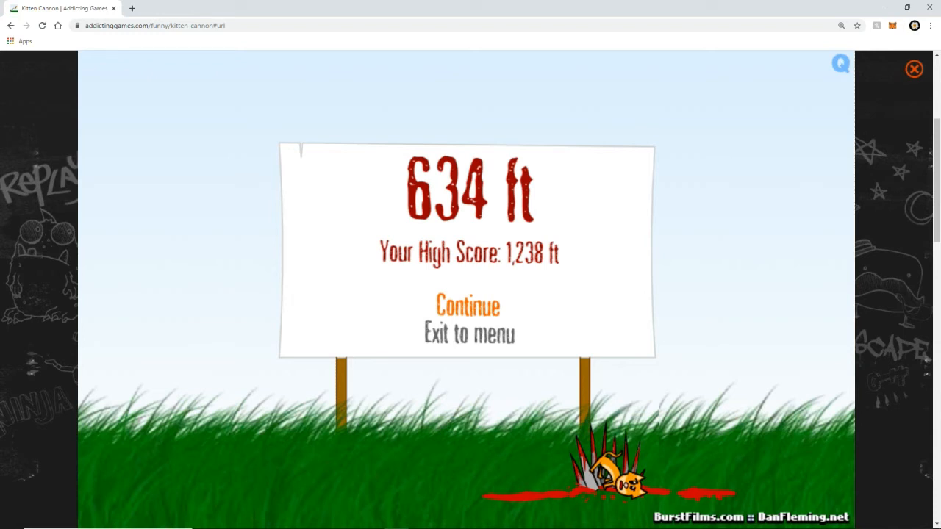
Fire two more launches past the 634 and 194 ft results.
click(467, 305)
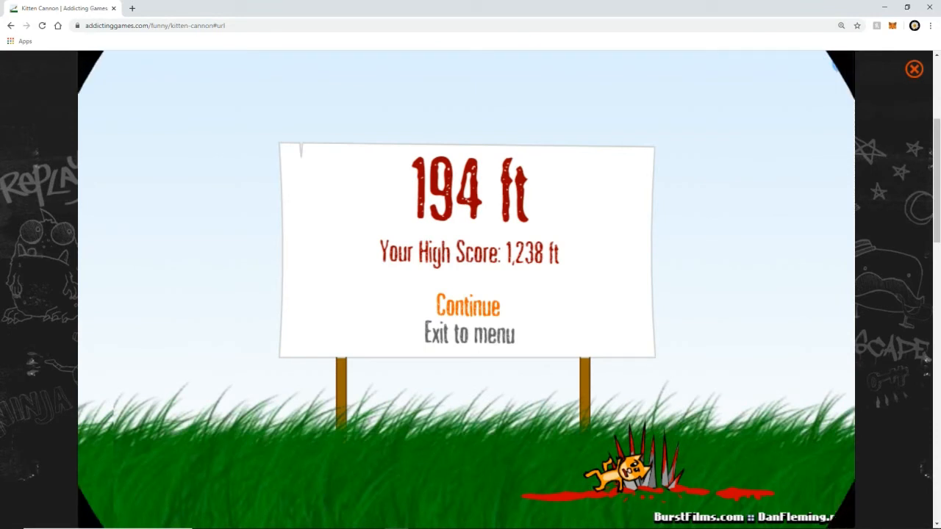
click(467, 305)
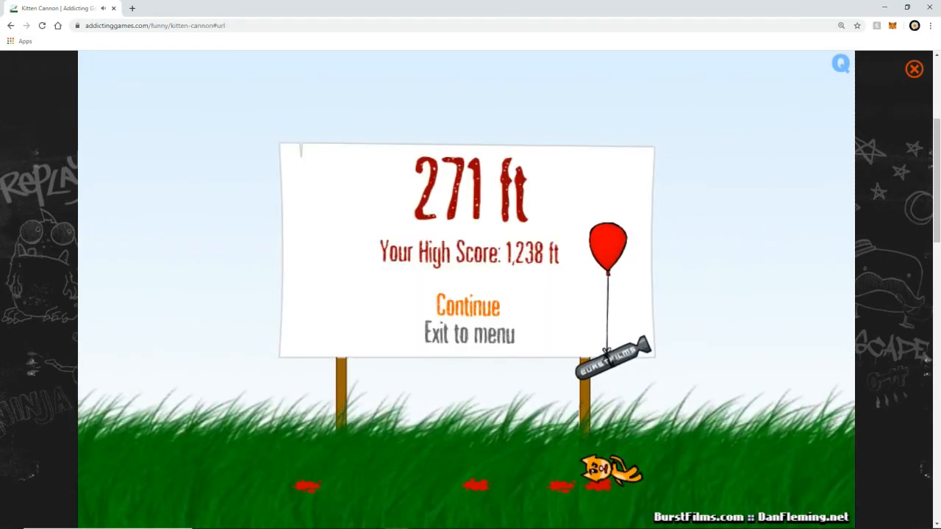
Continue past the 271 ft, 233 ft and 287 ft results for three more launches.
click(468, 306)
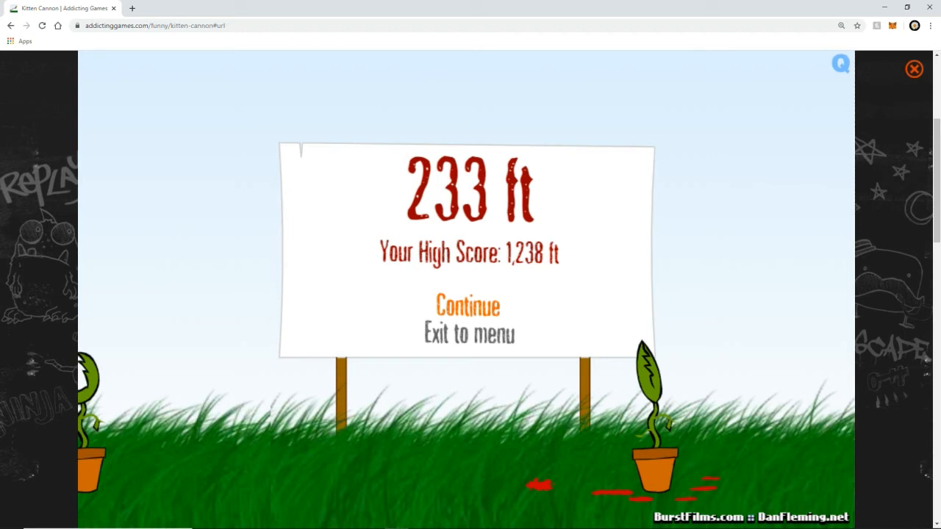
click(468, 306)
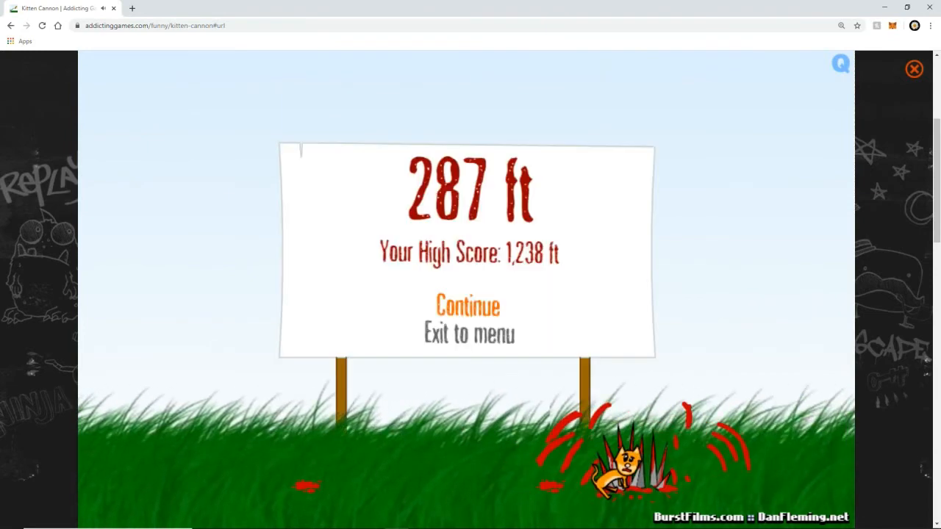
click(468, 306)
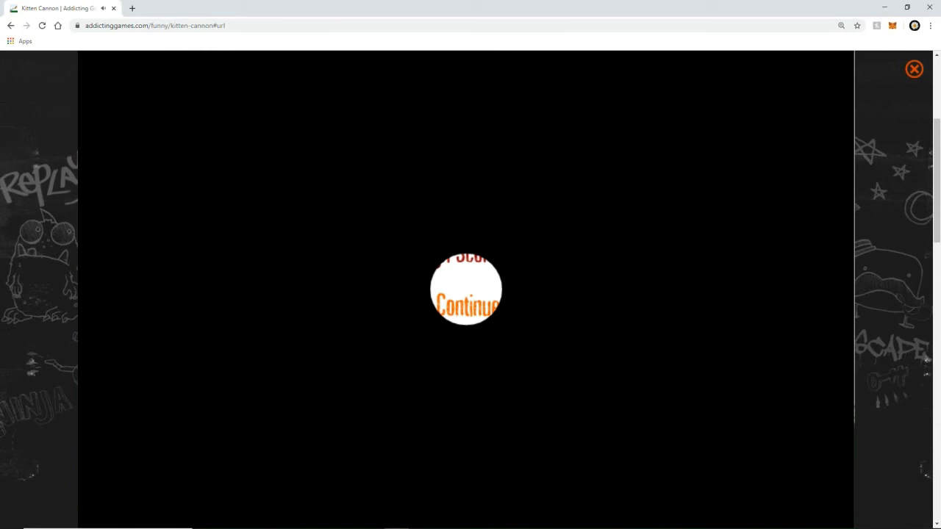
Fire the kitten twice, continuing past the 192 ft and 574 ft results.
click(466, 289)
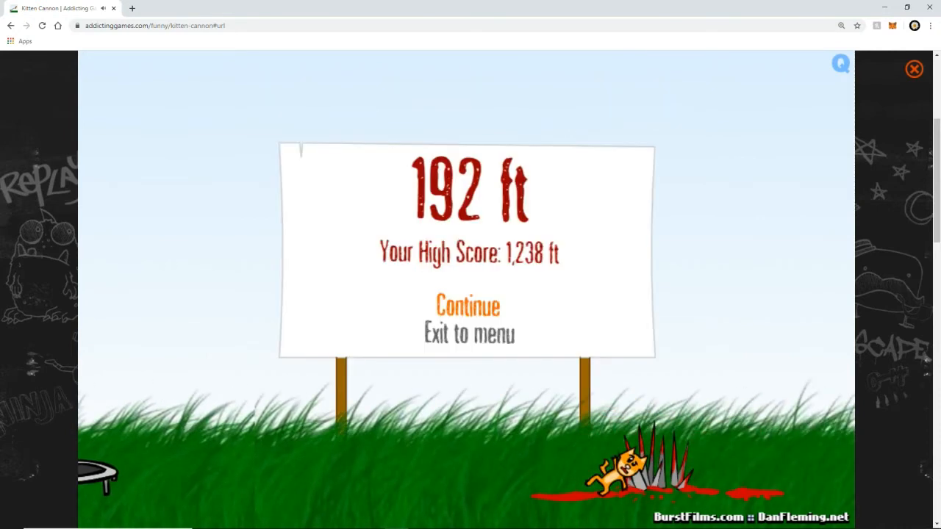
click(467, 306)
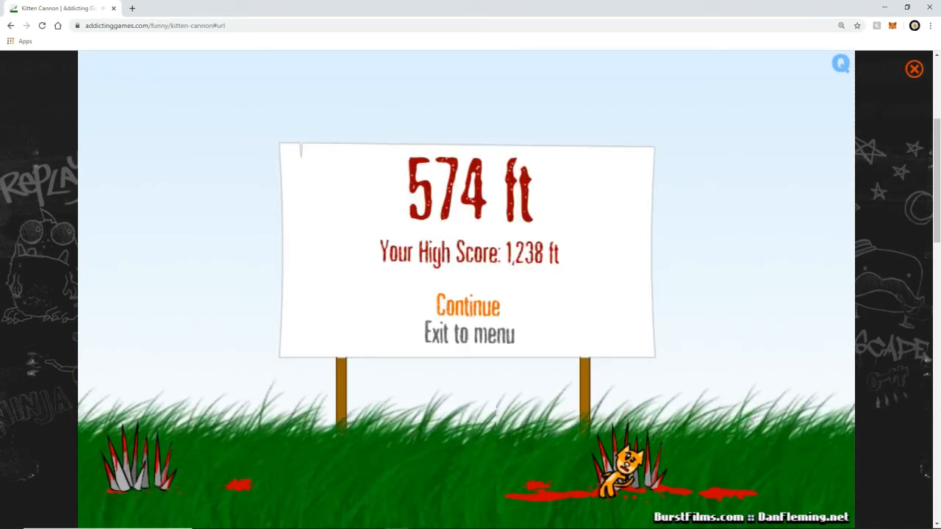
click(468, 305)
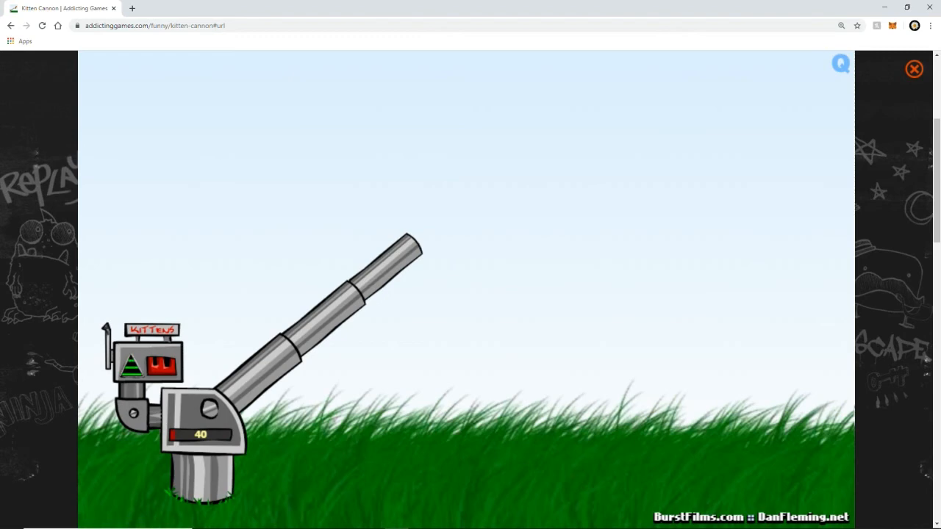
Fire the kitten for a 4,126 ft high score, then continue to a fresh cannon.
click(198, 434)
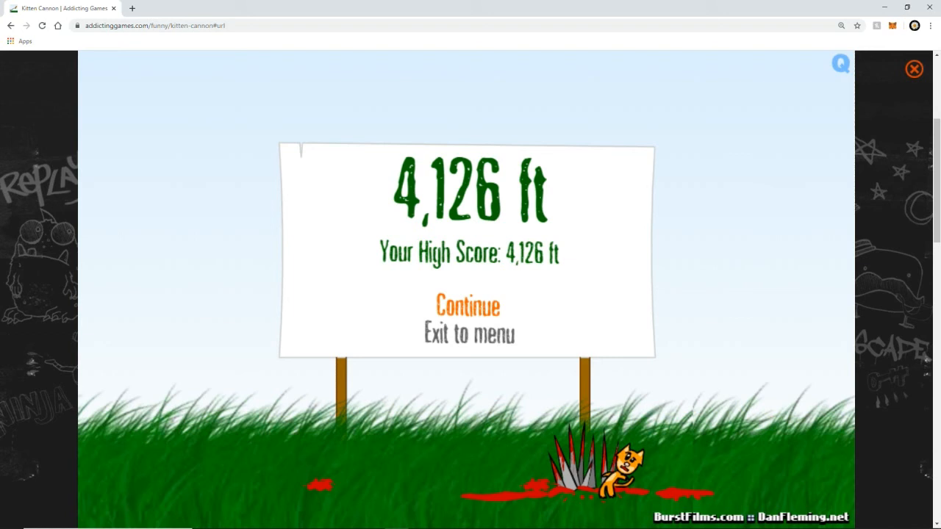
click(467, 305)
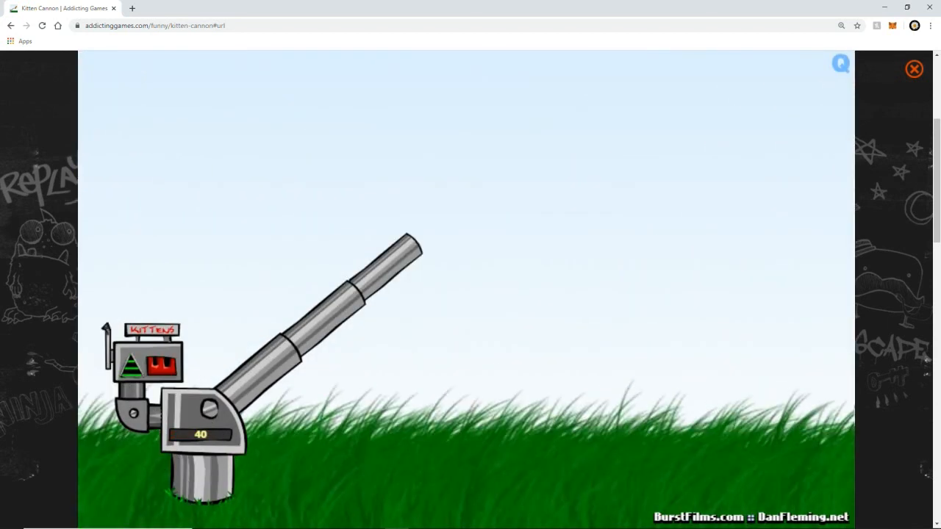